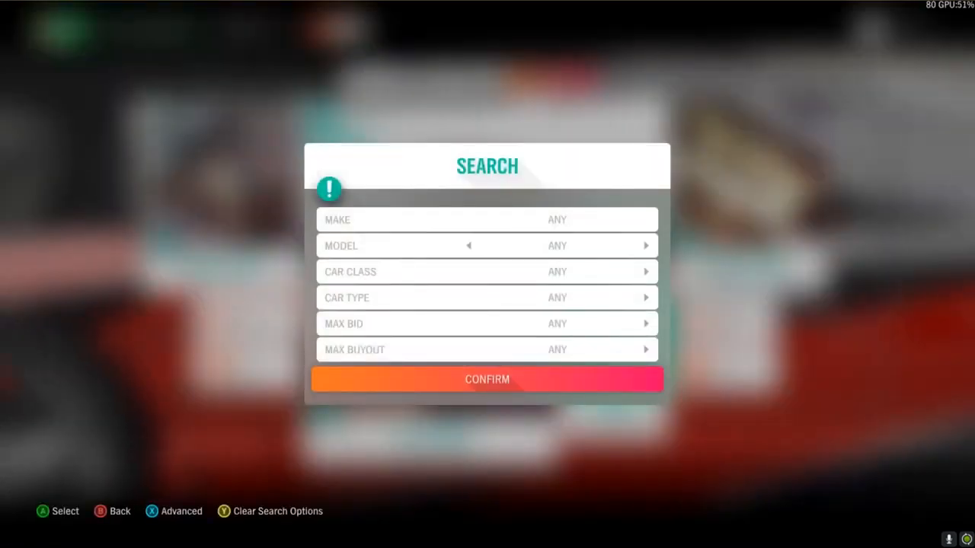
Bring up the advanced auction search, year currently at 2020s
key(x)
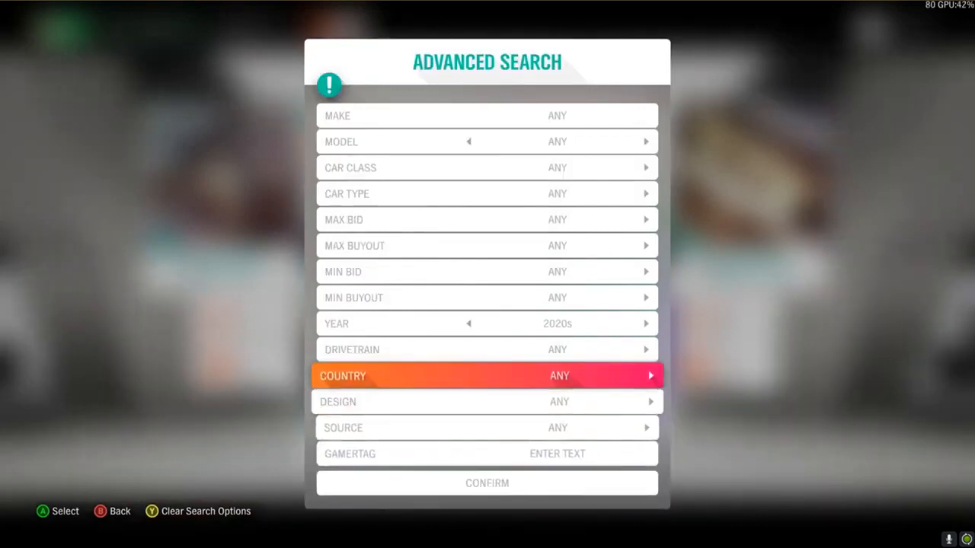
Set Car Type to Modern Muscle, Year to Any, Source to All Unique Cars, then return to basic search
key(Up)
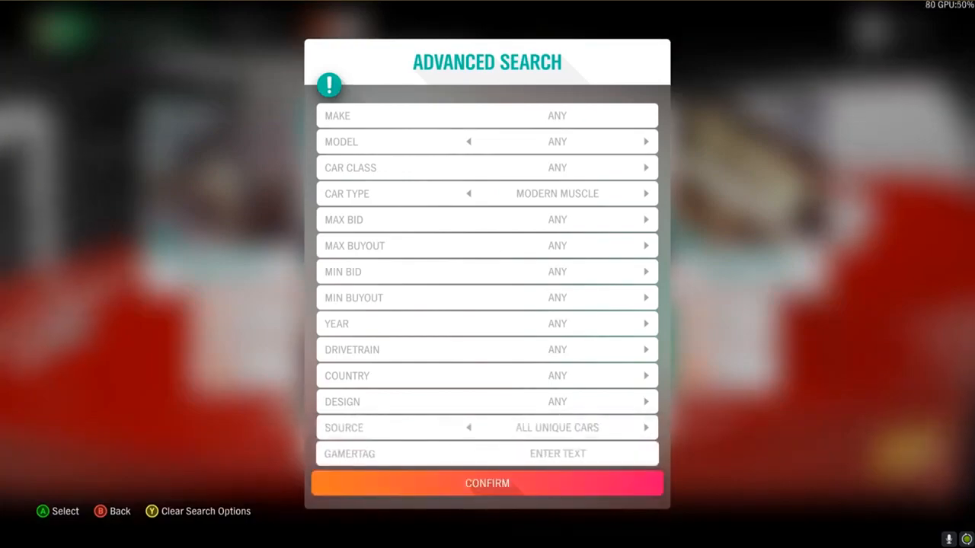
click(487, 483)
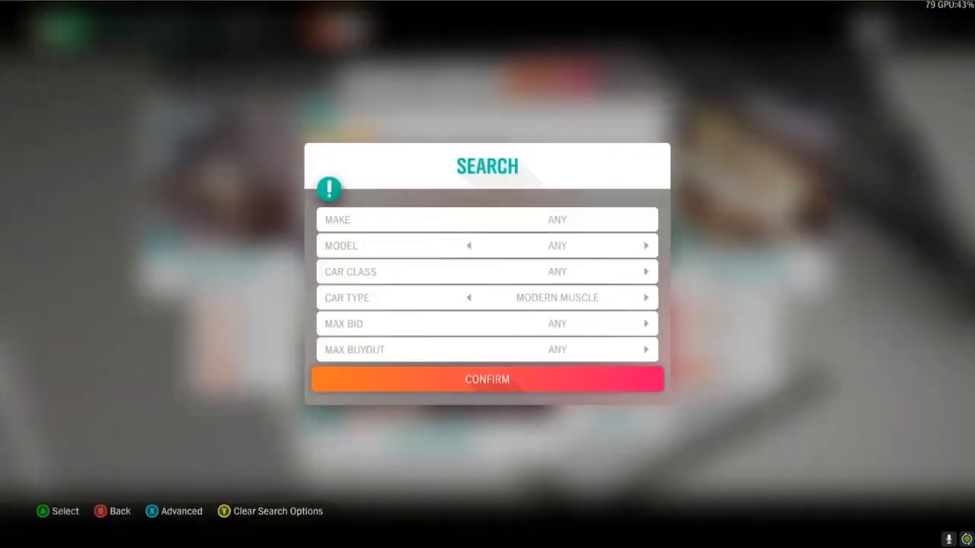
Filter for Extreme Track Toys, 3,000,000 CR max buyout and Germany, bids unrestricted
key(x)
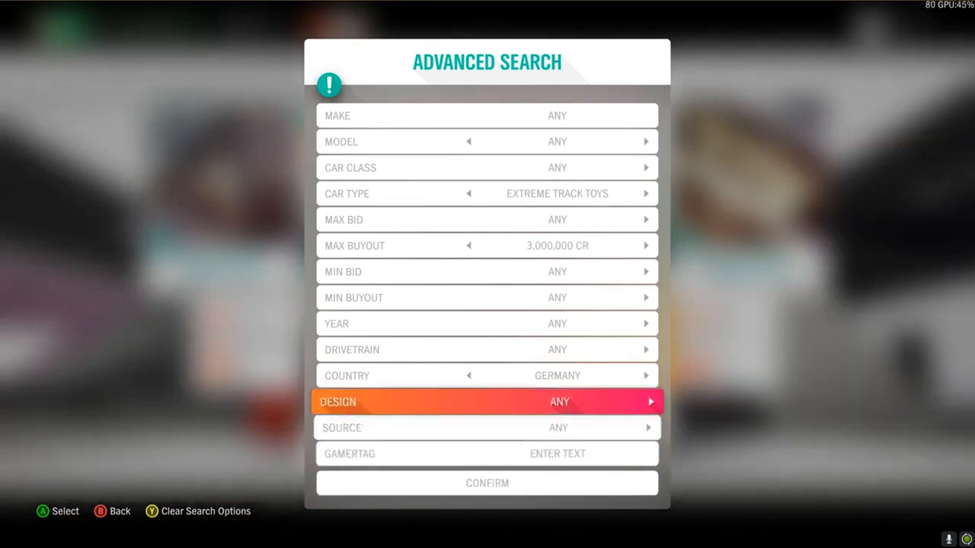
key(Up)
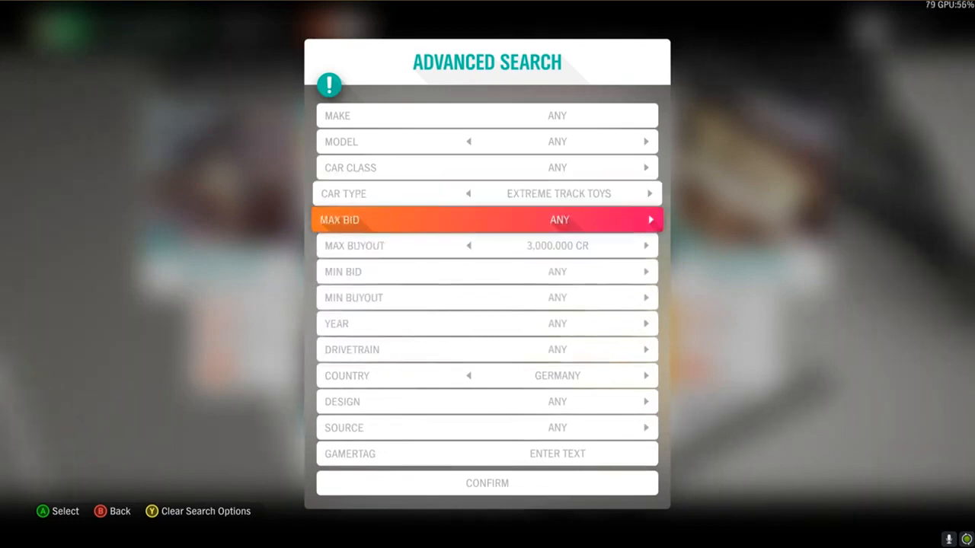